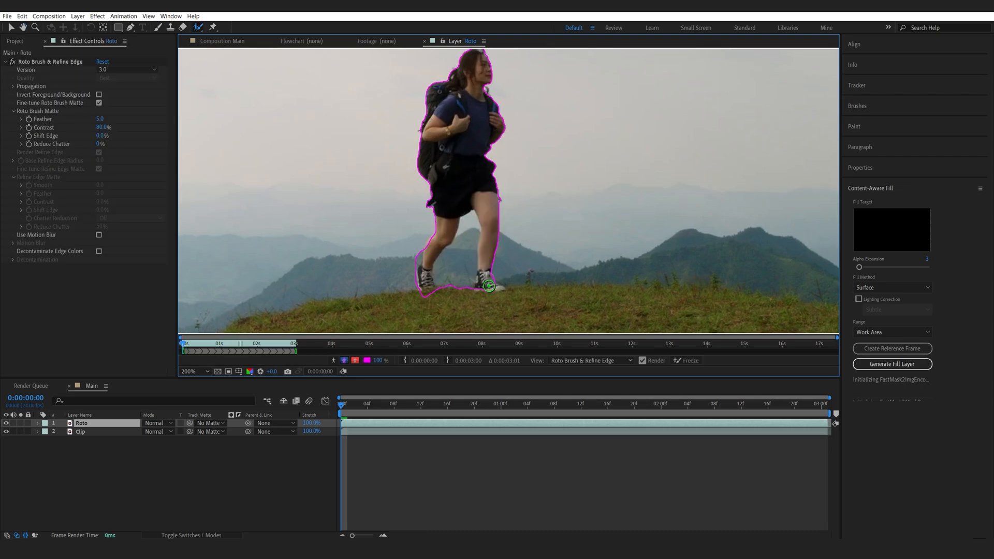
mouse_move(465, 255)
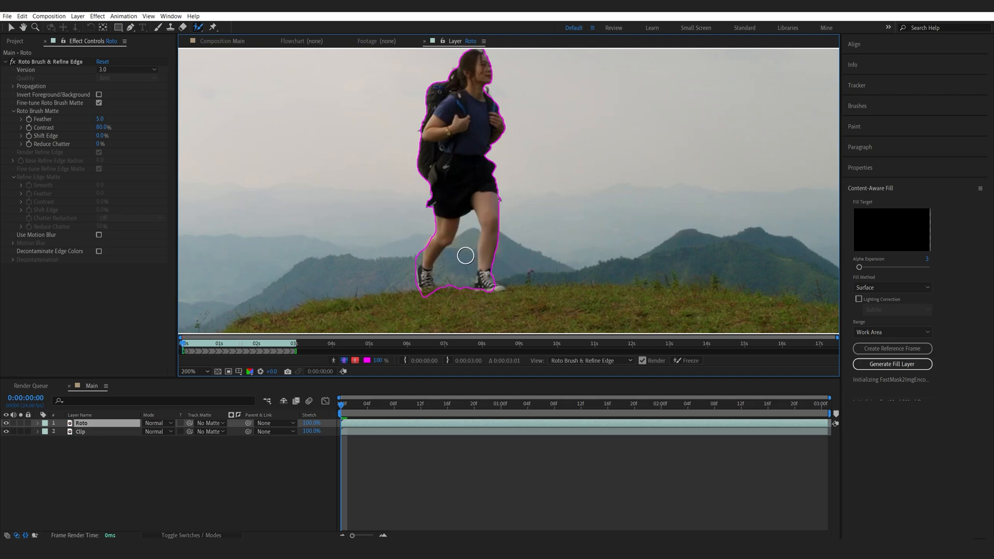
mouse_move(462, 261)
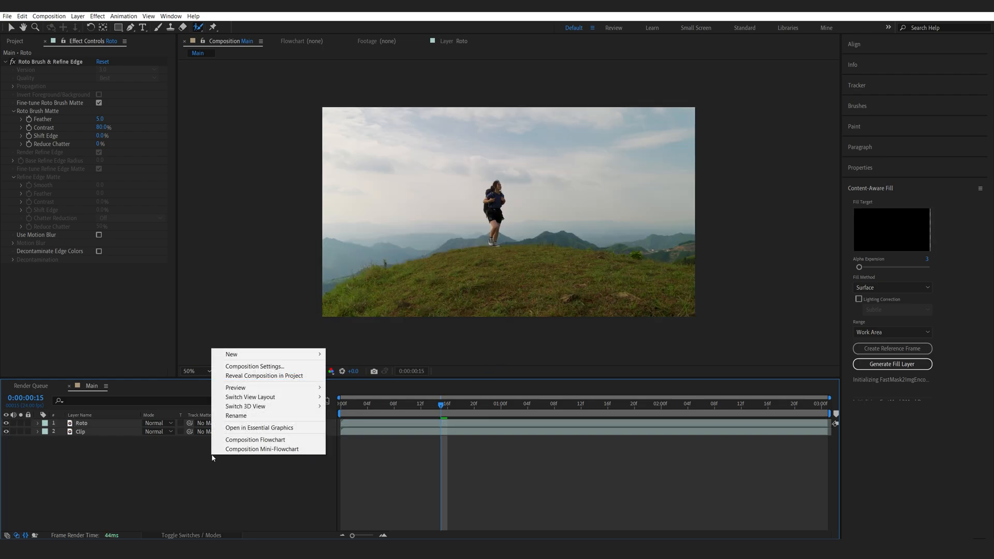
mouse_move(232, 354)
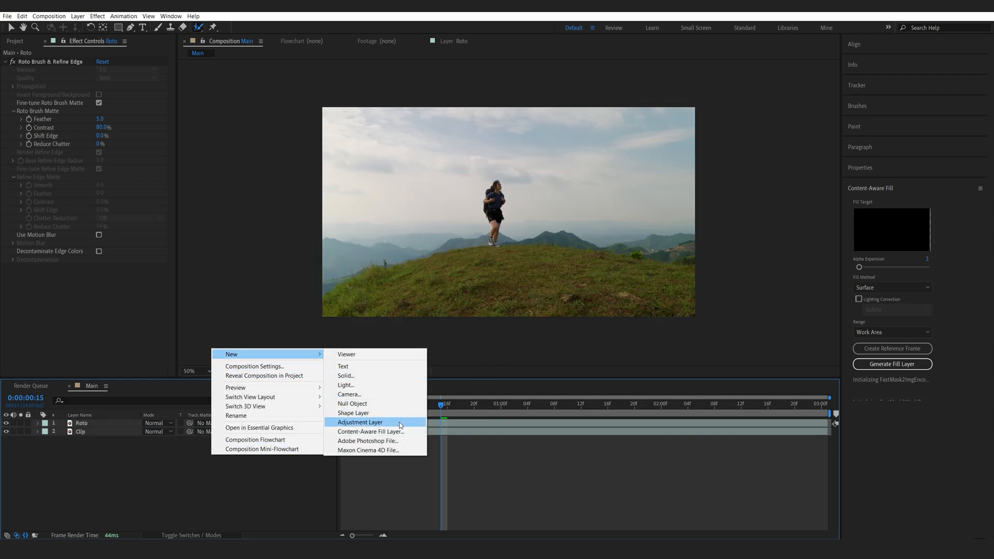
Create a new adjustment layer and rename it 'Distort'.
left_click(359, 423)
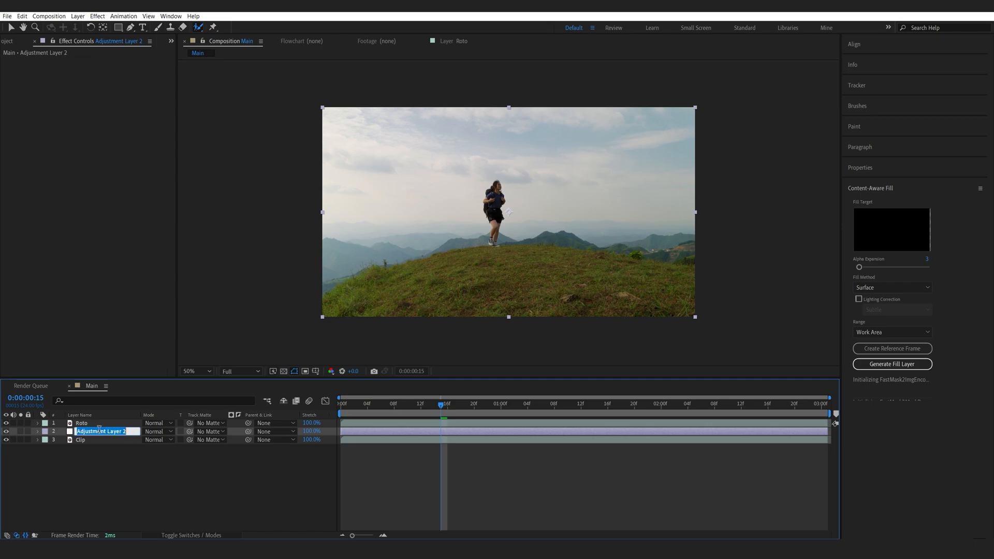
type("Distort")
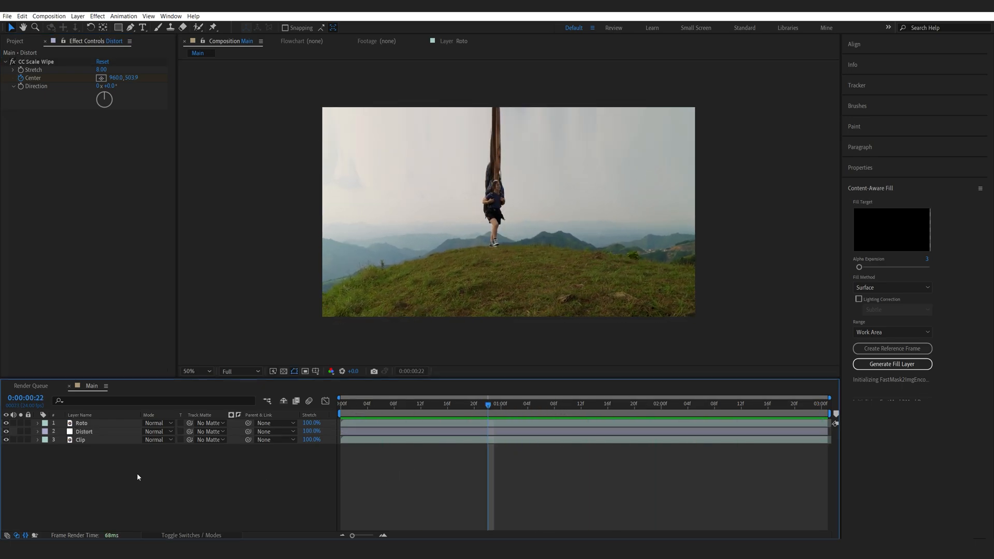
Select the Roto 2 matte layer and set its Shift Edge to 60%.
left_click(81, 423)
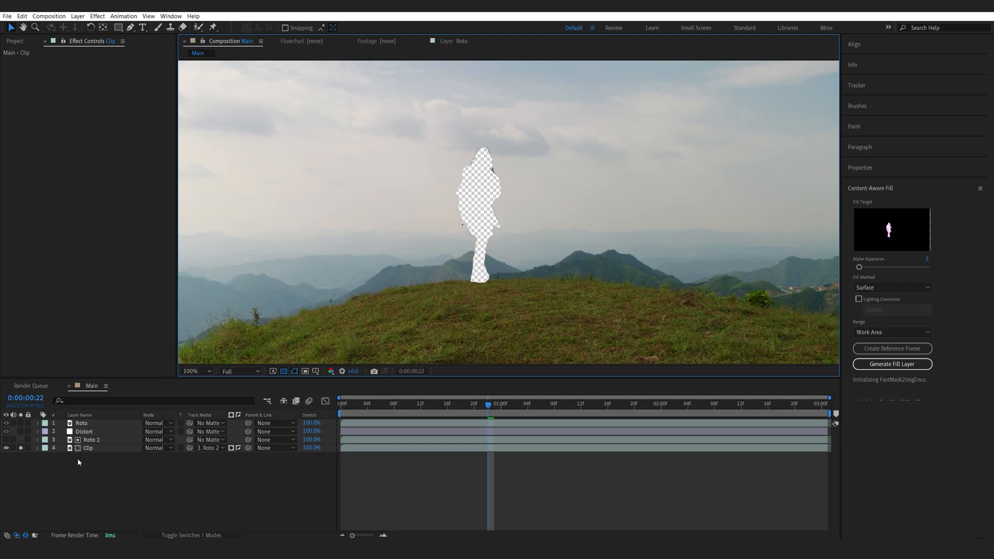
left_click(91, 439)
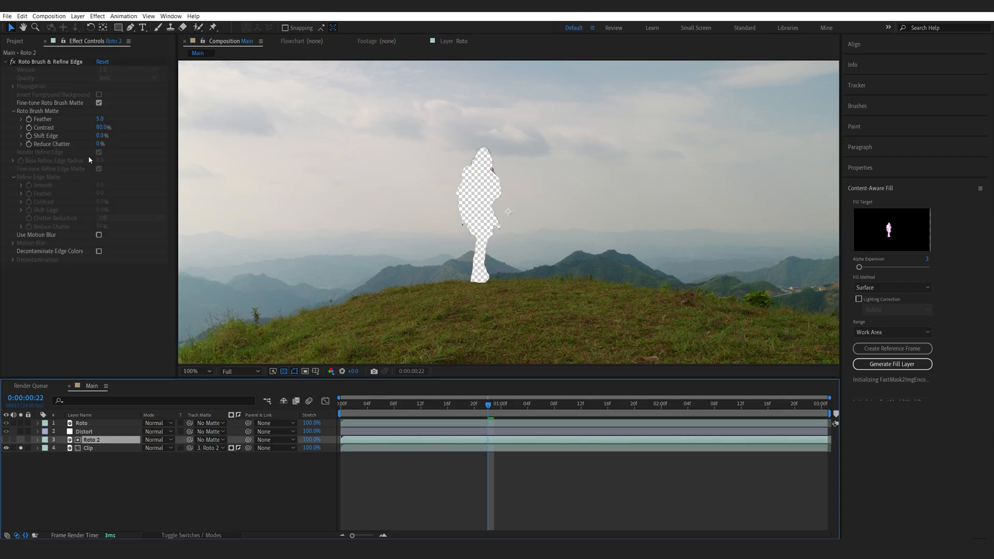
double_click(102, 136)
type("50")
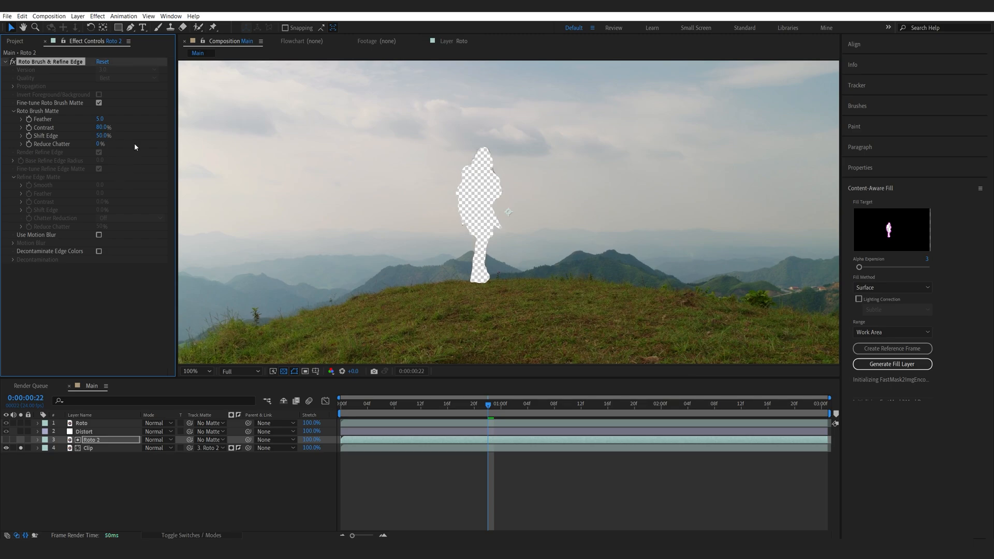
type("60")
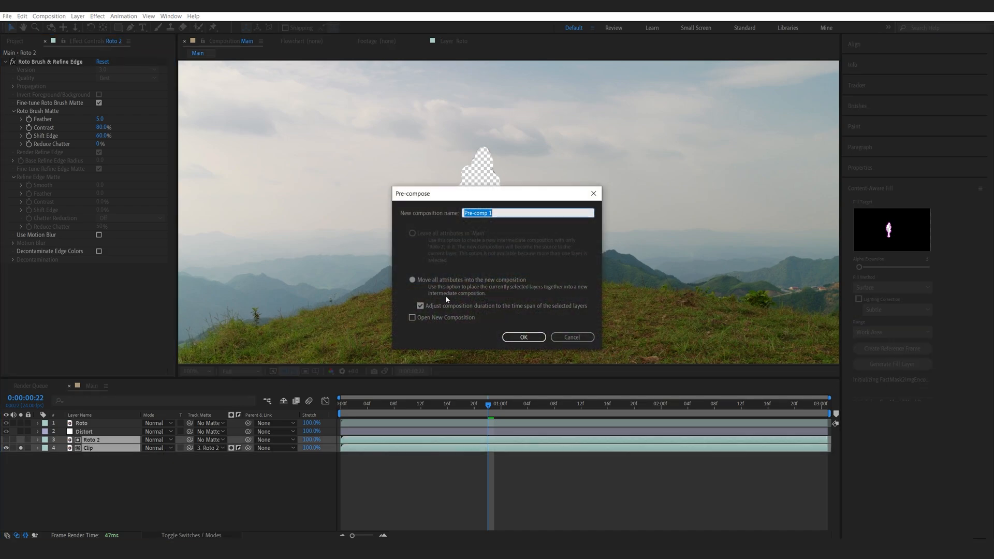
Pre-compose the cut-out layers into a new composition named 'BG'.
type("BG")
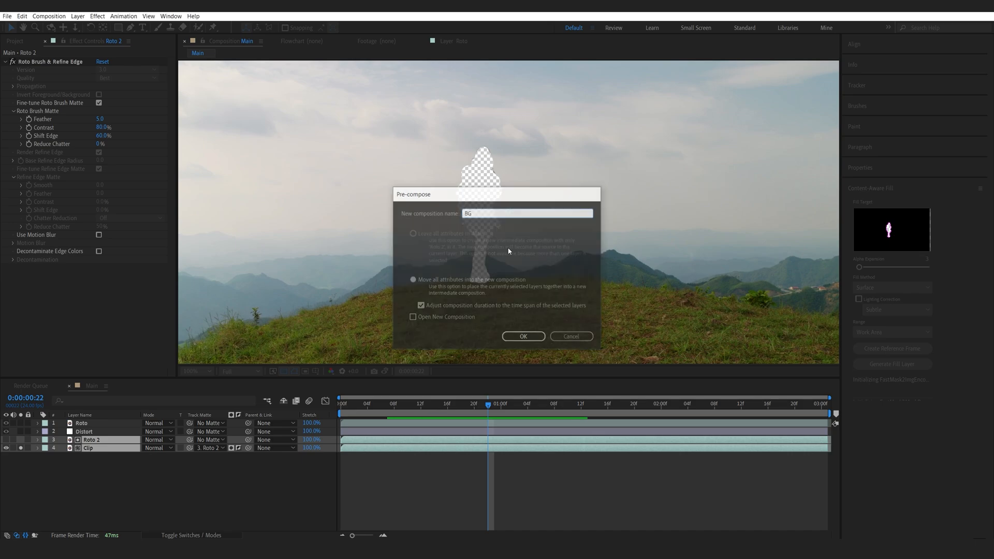
left_click(523, 336)
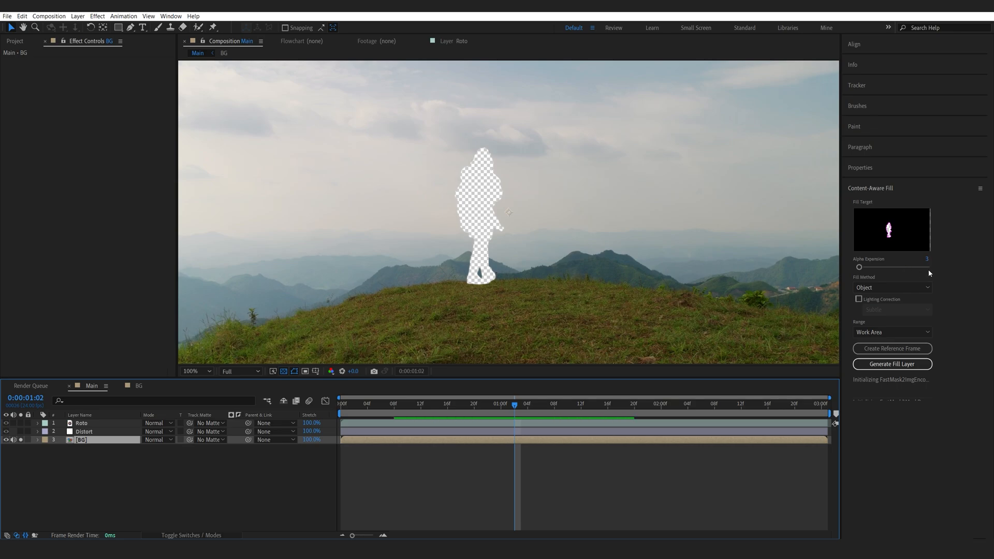
Generate the Content-Aware Fill layer and scrub frames to check the filled hole.
left_click(892, 363)
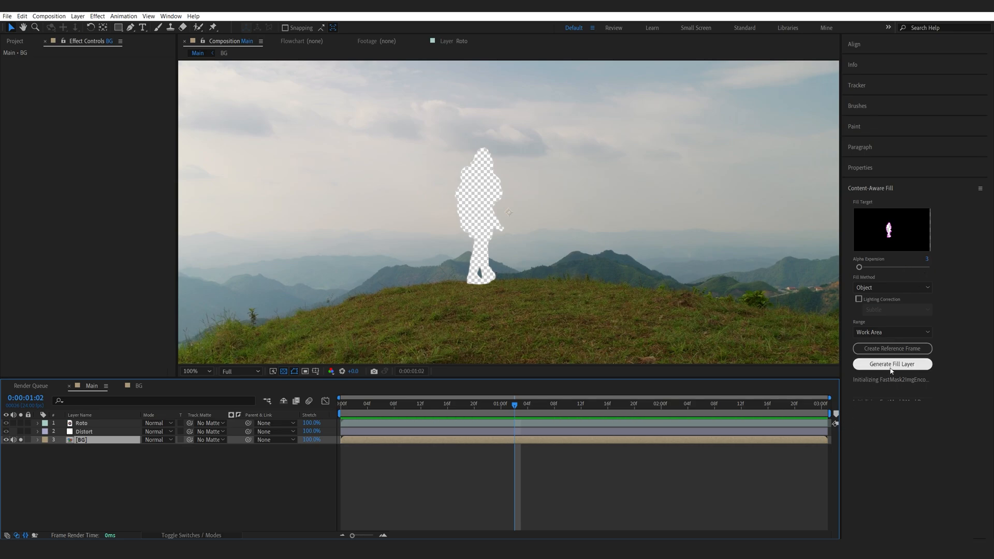
left_click(891, 364)
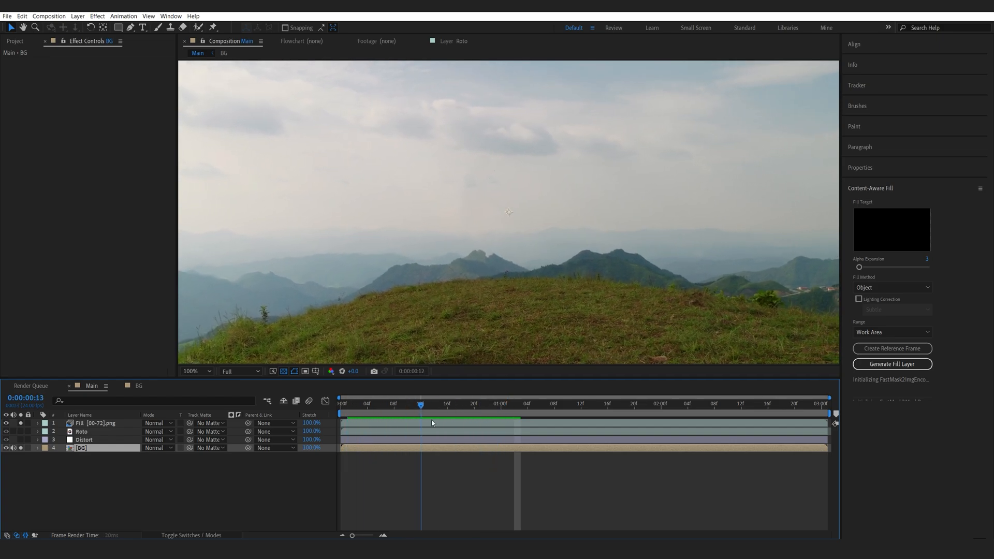
left_click(788, 403)
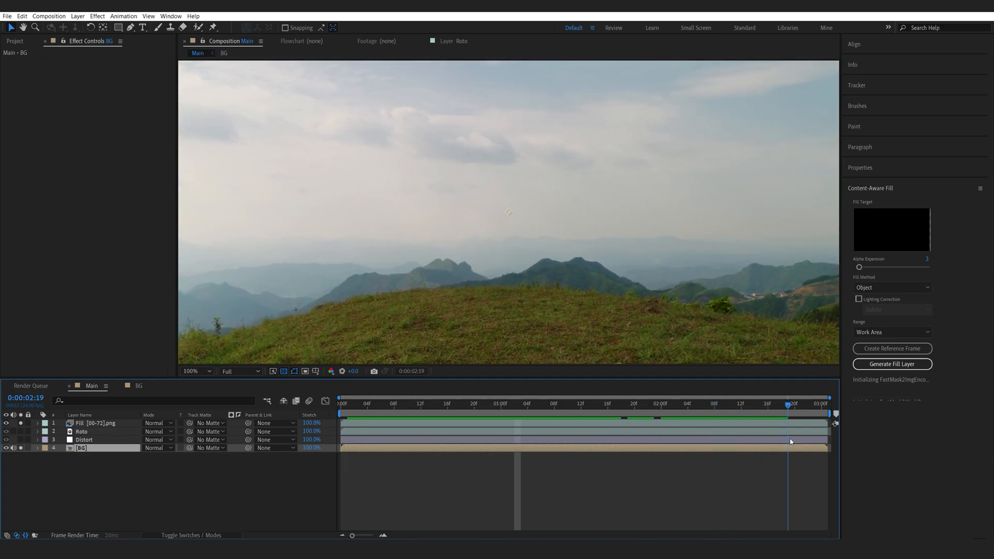
left_click(401, 404)
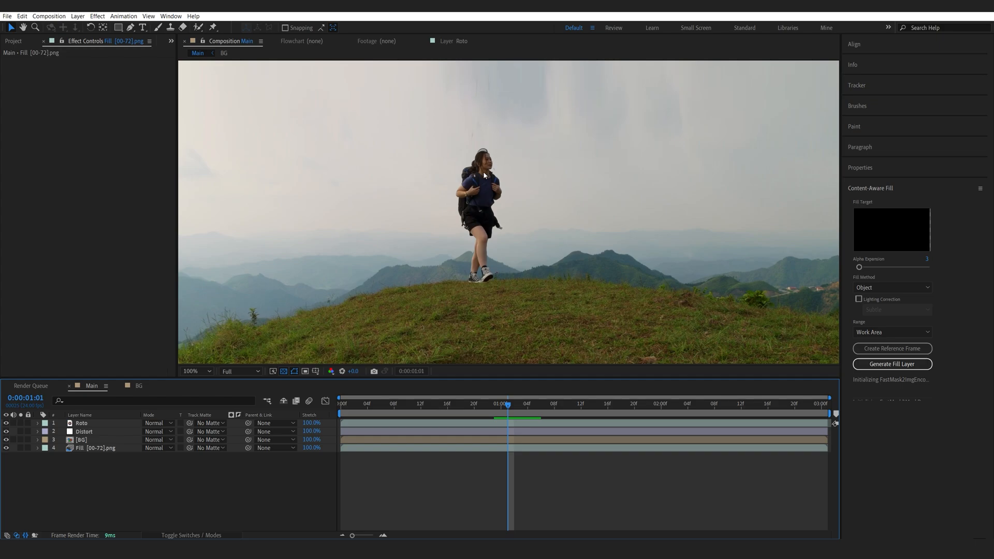
mouse_move(459, 150)
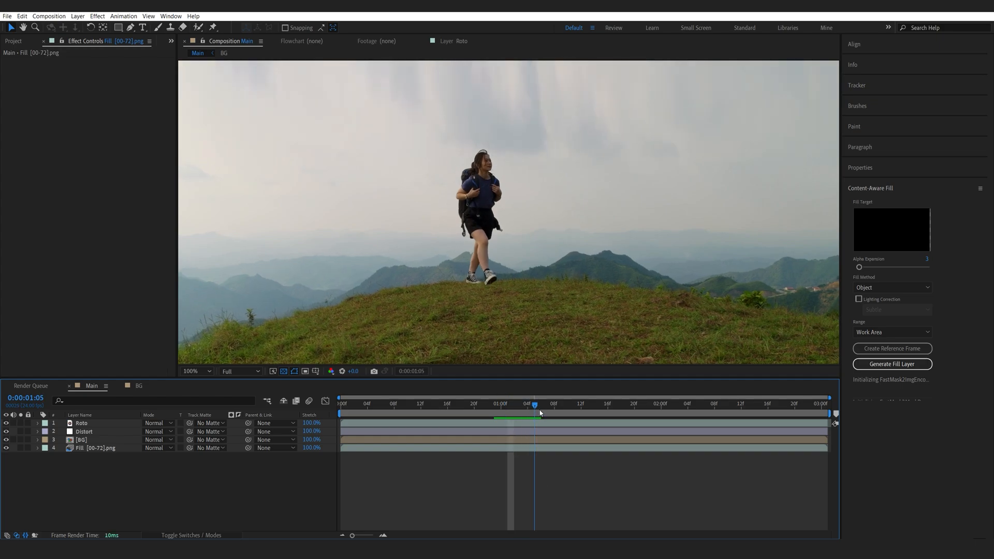
Scrub the timeline and jump to an early frame to verify the hiker over the filled scenery.
left_click_drag(535, 404, 488, 404)
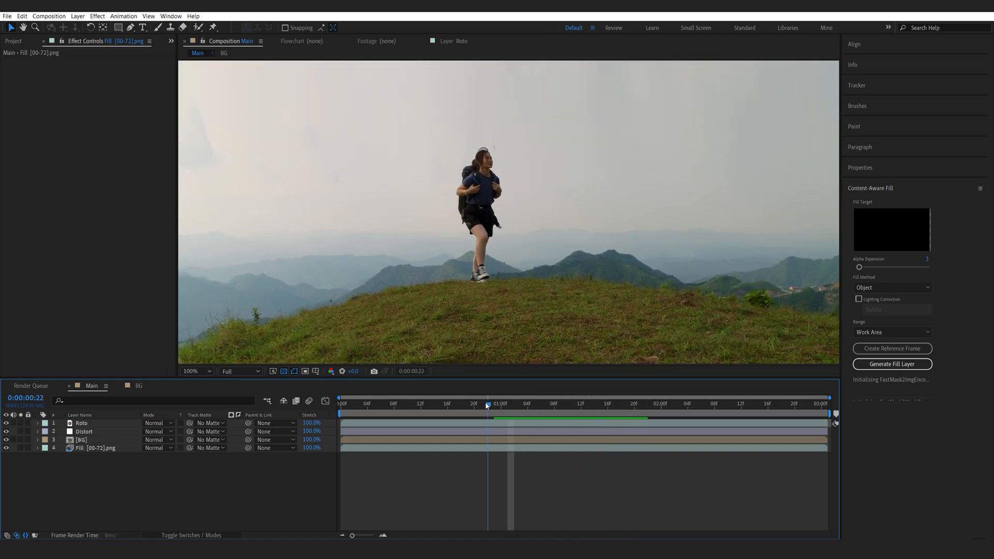
left_click(393, 402)
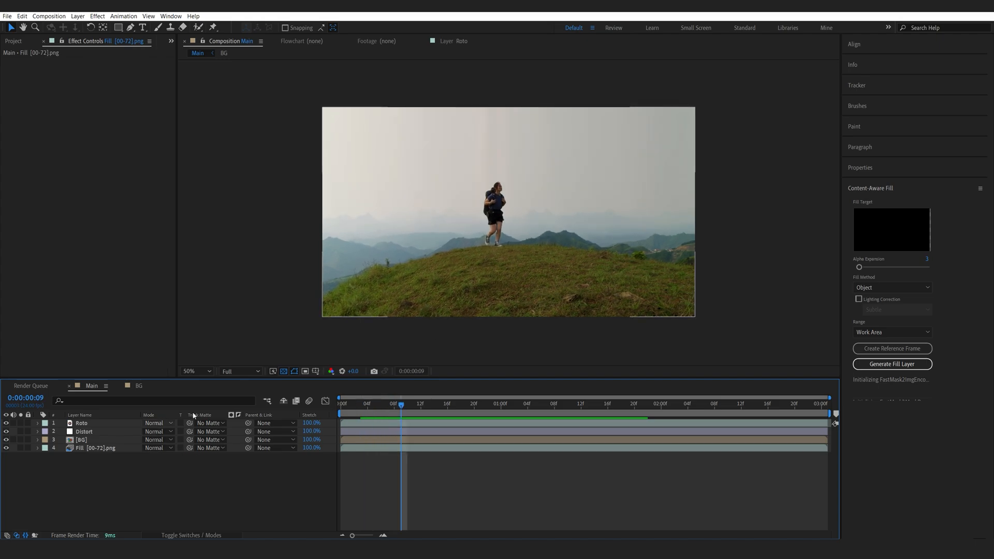
Select the Distort layer and open the clip in the Layer panel for Roto Brush work.
left_click(84, 432)
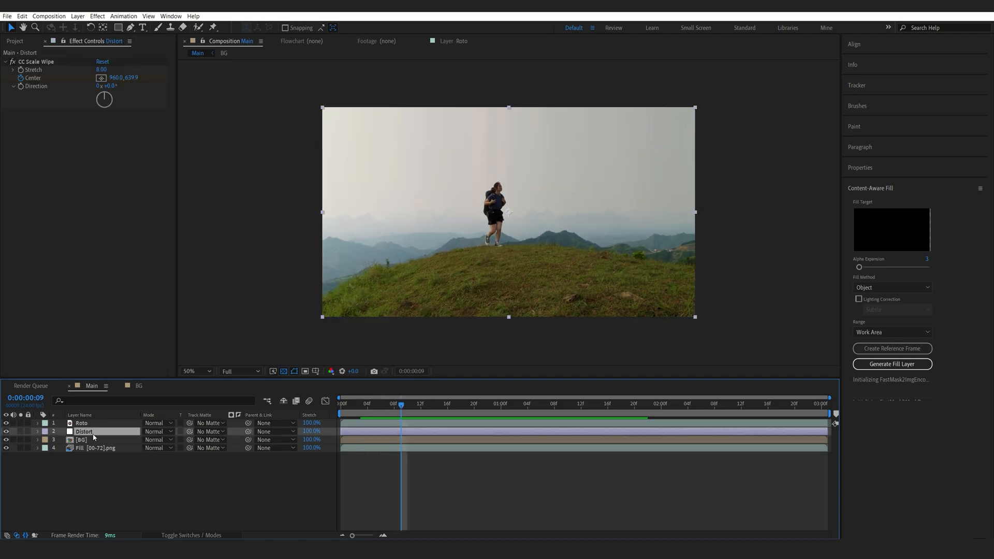
double_click(107, 86)
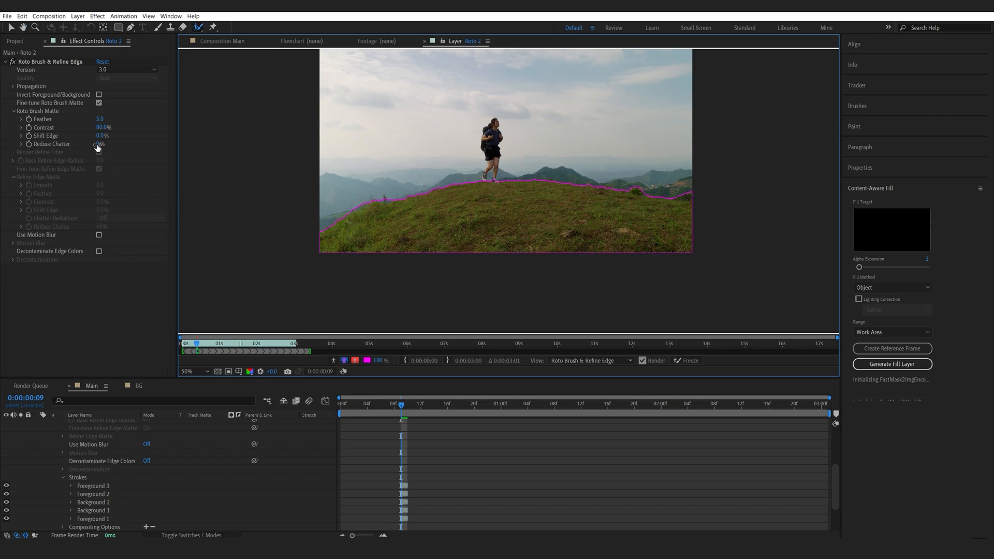
Return to the Main comp, select Distort, and preview the keyframed Scale Wipe at two seconds.
left_click(100, 144)
type("60")
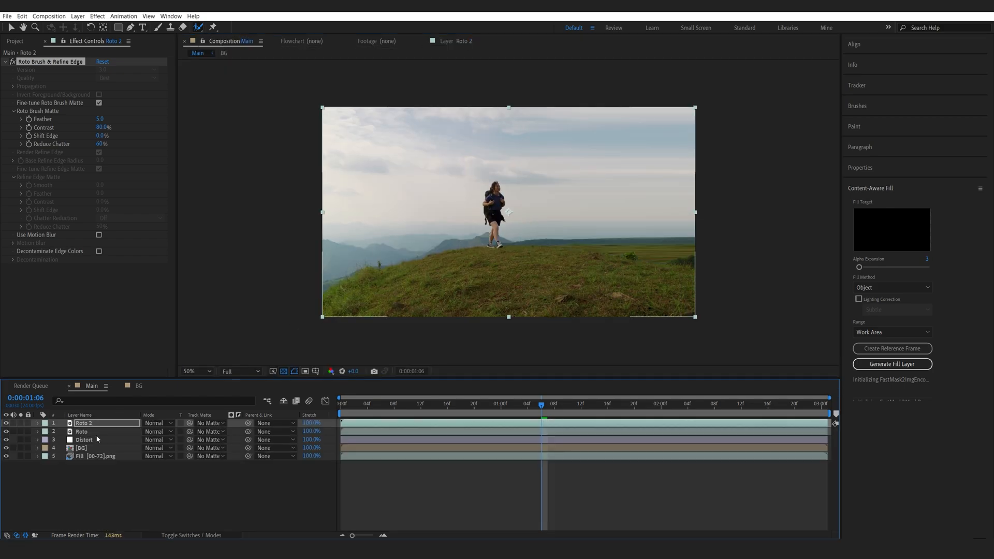
left_click(83, 439)
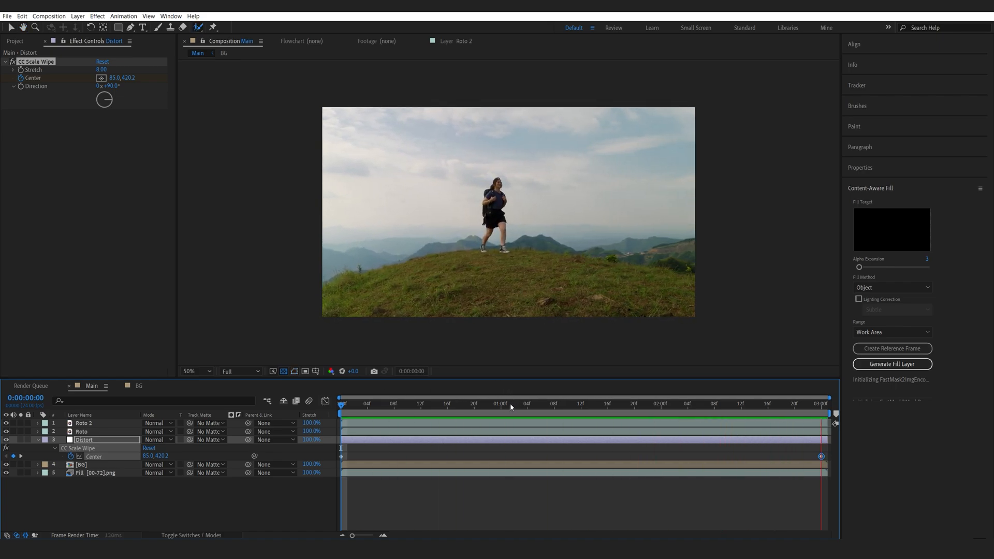
left_click(662, 403)
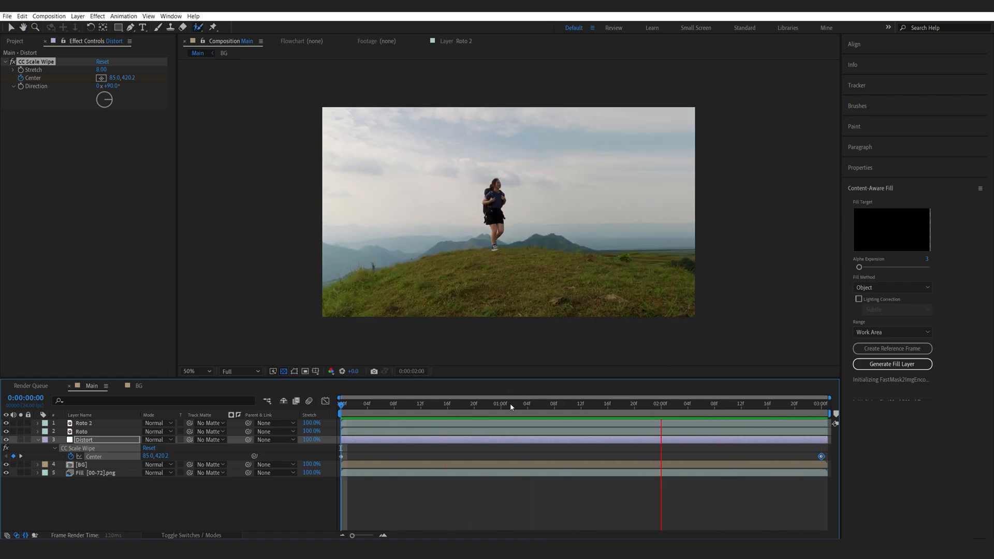